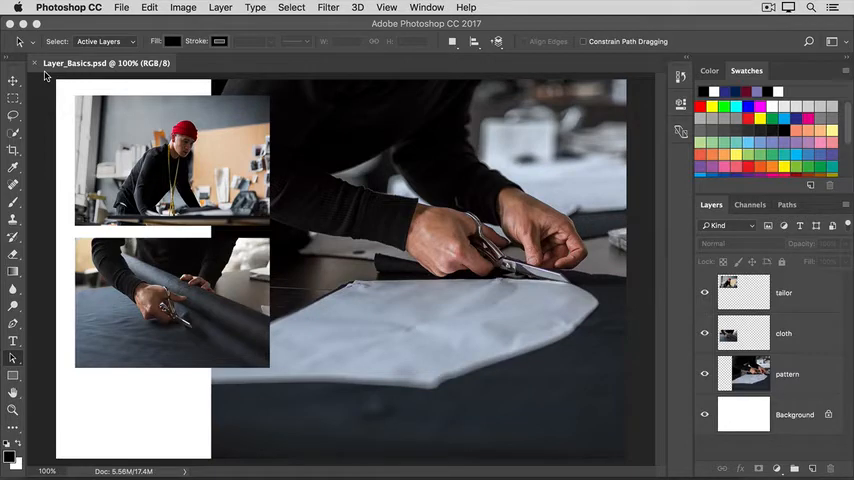
mouse_move(84, 78)
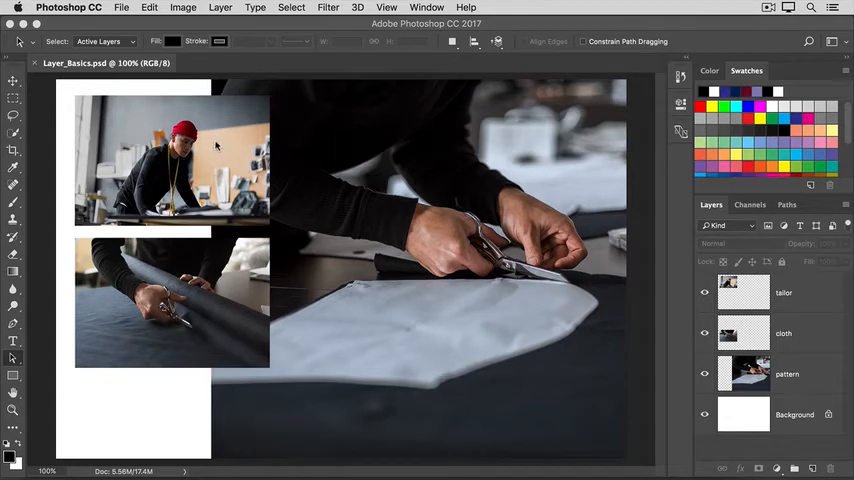
mouse_move(324, 156)
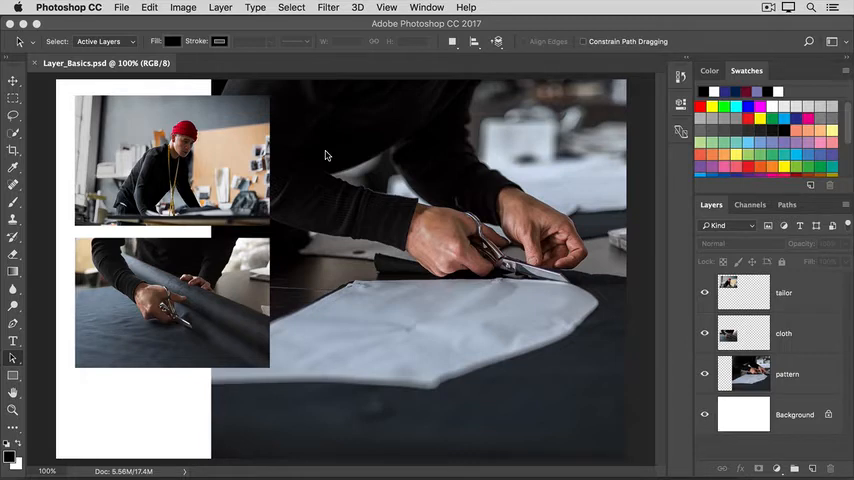
mouse_move(224, 144)
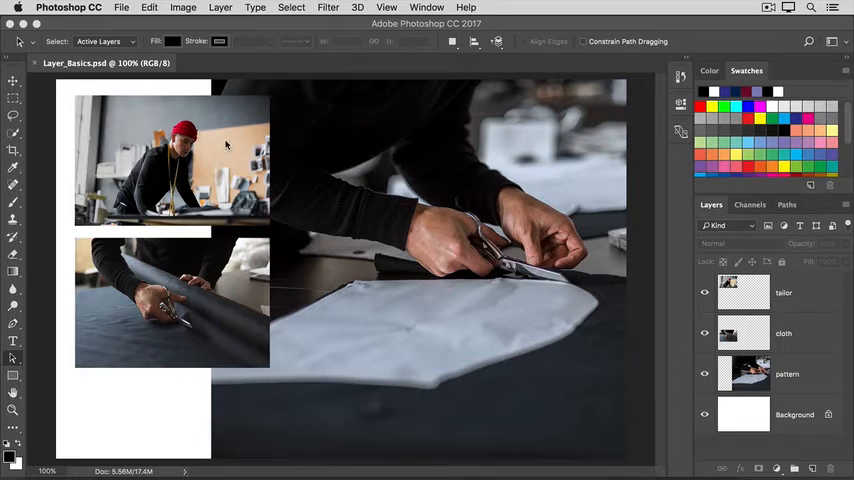
mouse_move(324, 134)
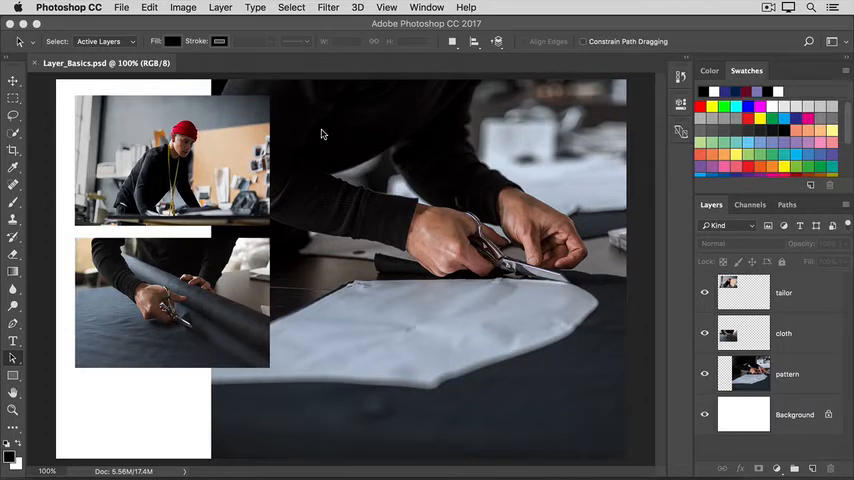
mouse_move(690, 230)
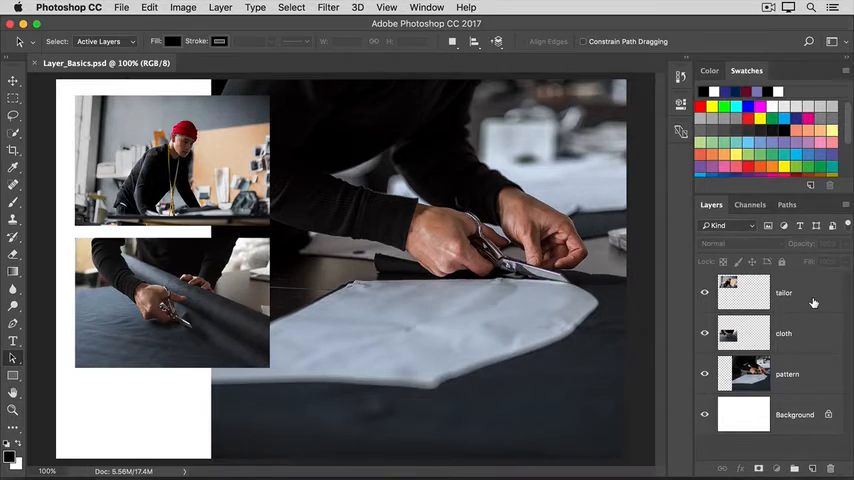
- Drag the tailor layer below pattern so it sits just above Background
click(784, 292)
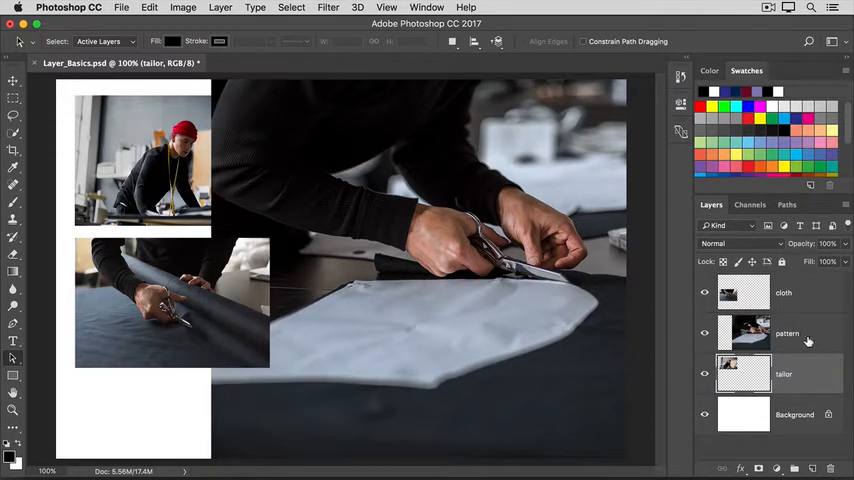
mouse_move(804, 340)
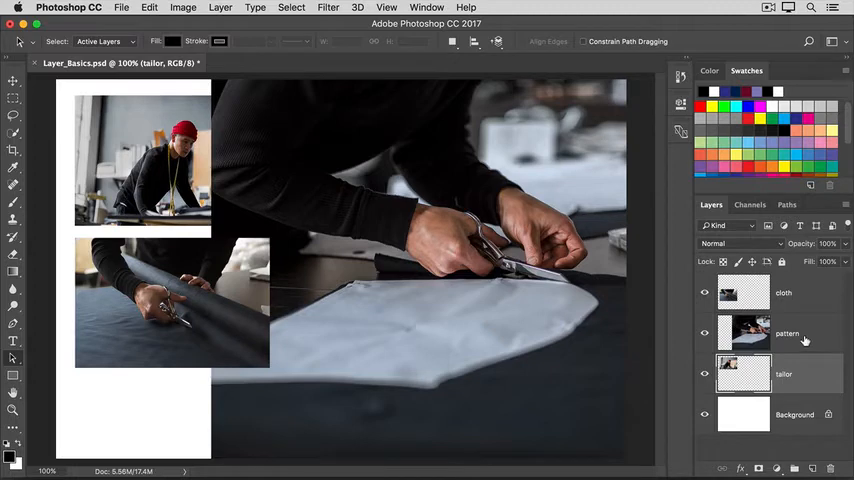
mouse_move(256, 196)
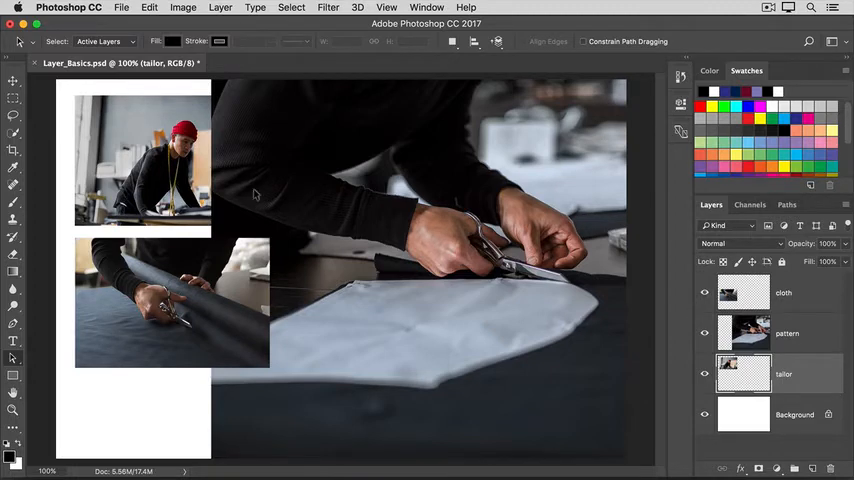
mouse_move(234, 166)
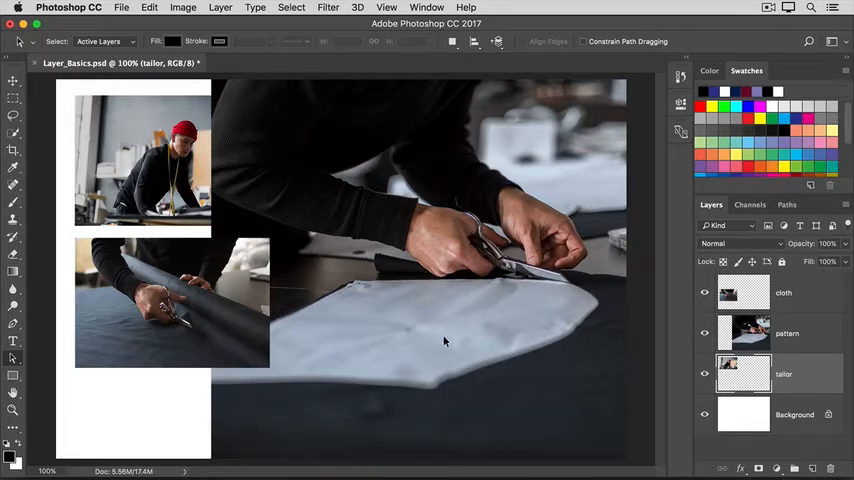
mouse_move(450, 328)
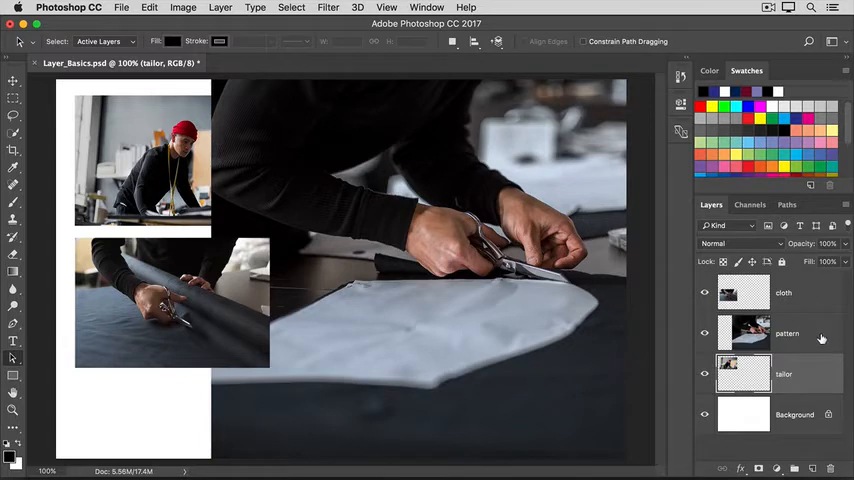
- Create a new empty Layer 1 directly above the pattern layer
click(788, 332)
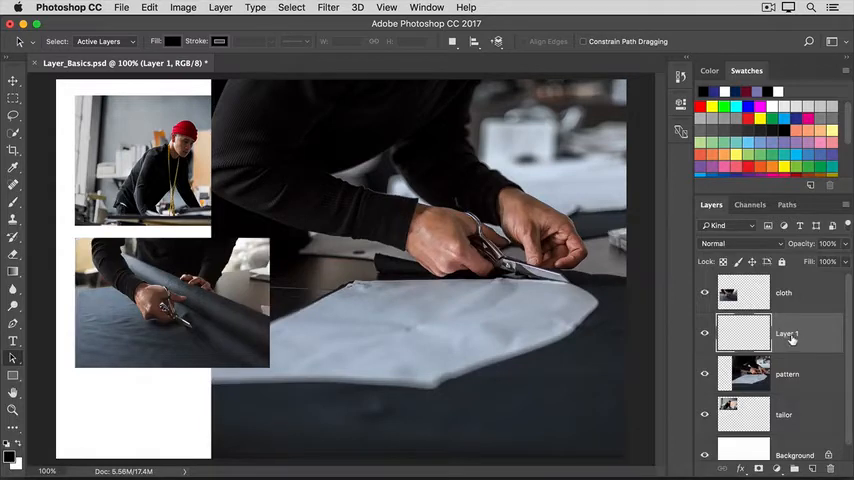
- Rename Layer 1 to 'paint'
double_click(786, 334)
text(paint)
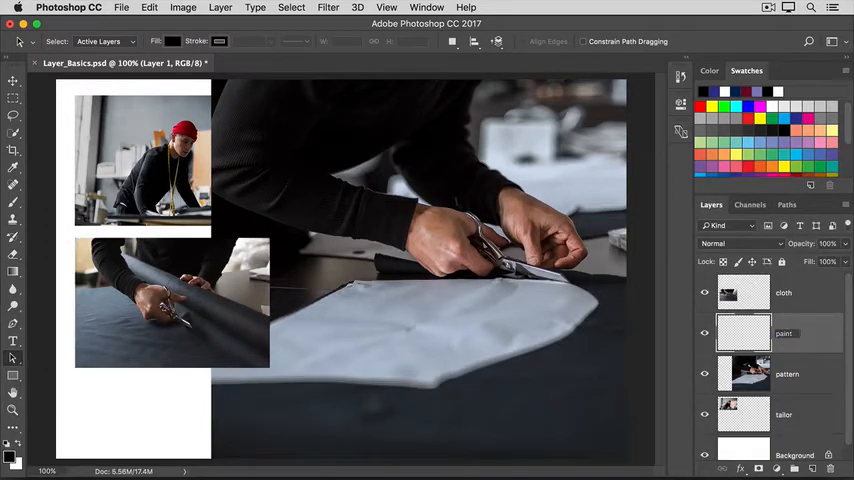
click(784, 332)
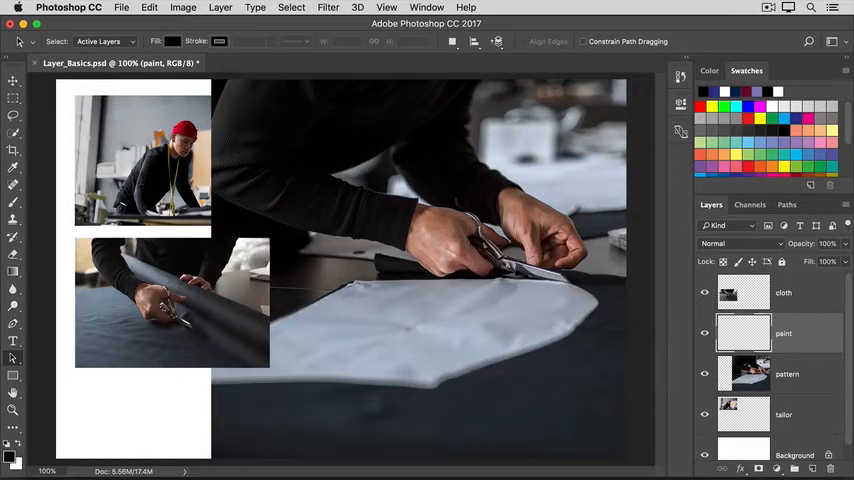
mouse_move(810, 344)
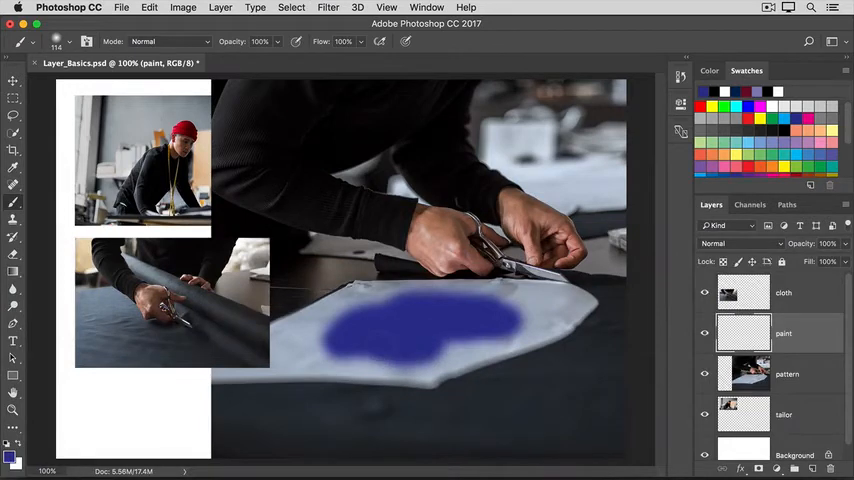
- Brush a blue patch over the white pattern piece on the paint layer
click(450, 344)
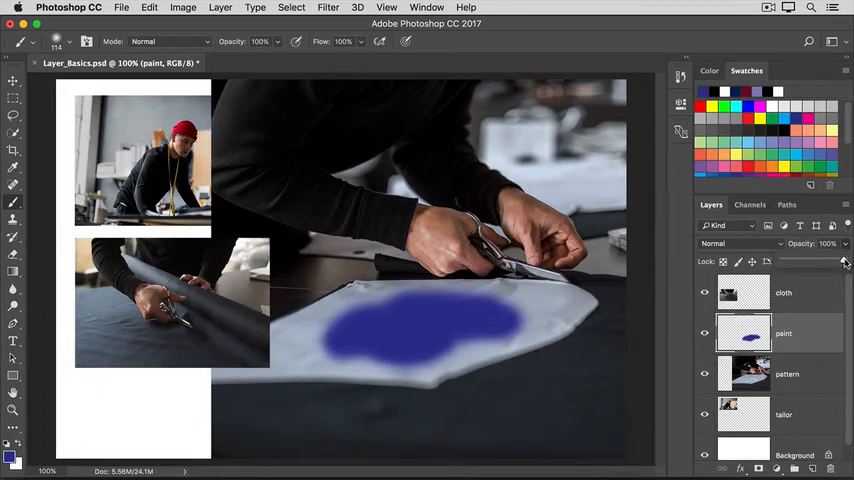
- Lower the paint layer's opacity to fade the blue blob
drag(820, 258, 816, 258)
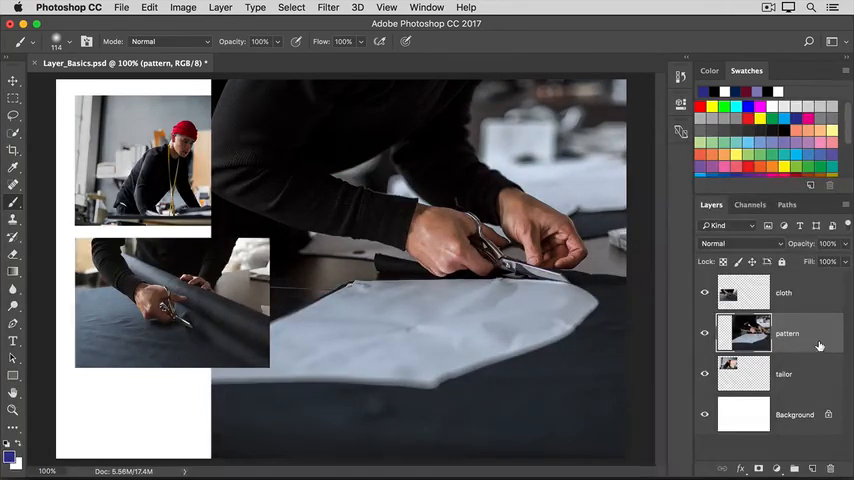
mouse_move(804, 344)
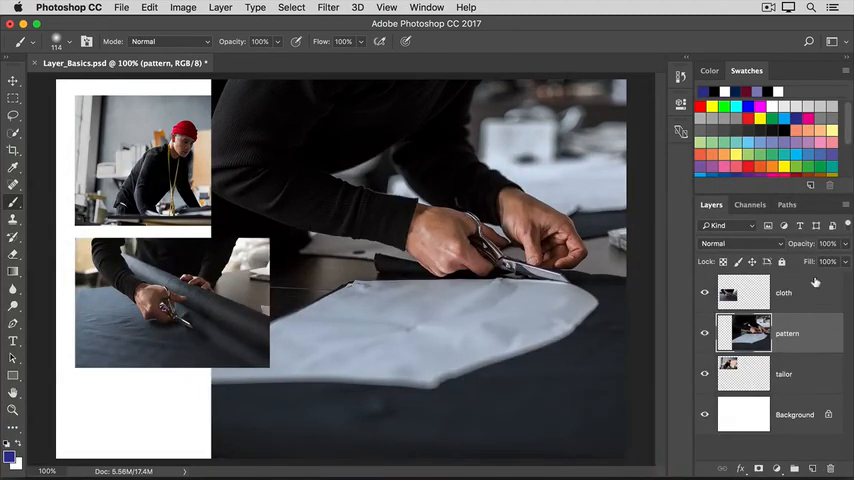
mouse_move(844, 208)
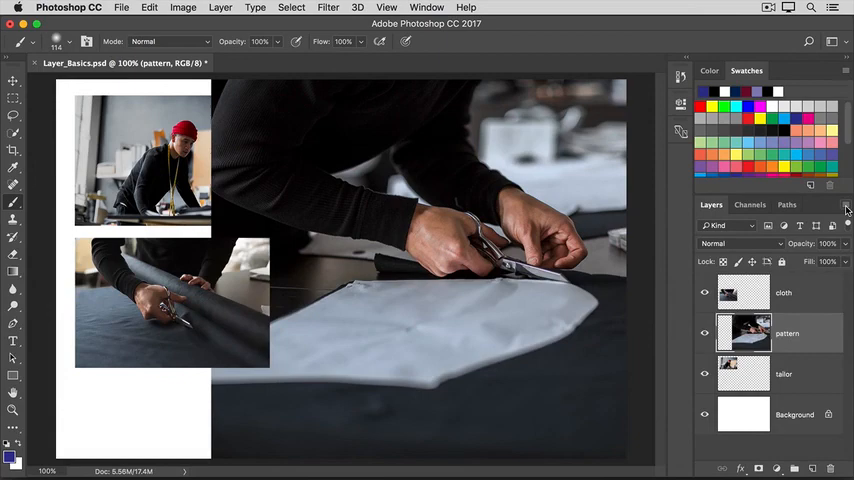
- Show the Layers panel menu with its list of layer commands
click(846, 208)
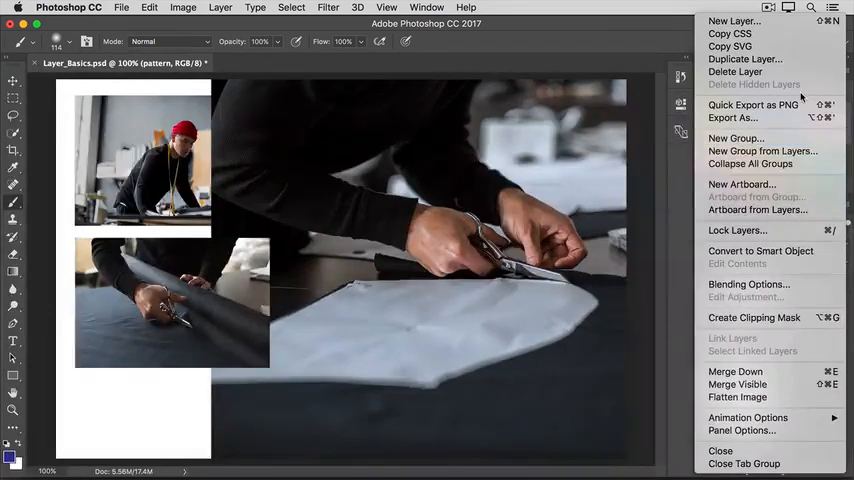